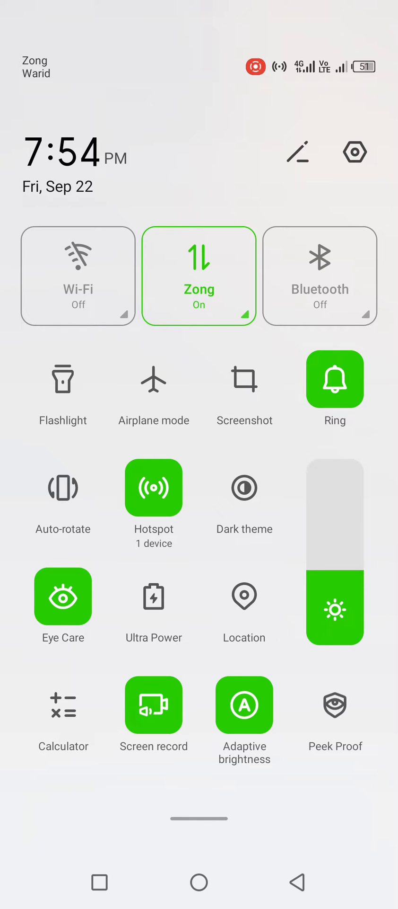
- Turn on Auto-rotate from the Quick Settings panel so the tile shows green
scroll(down, 3)
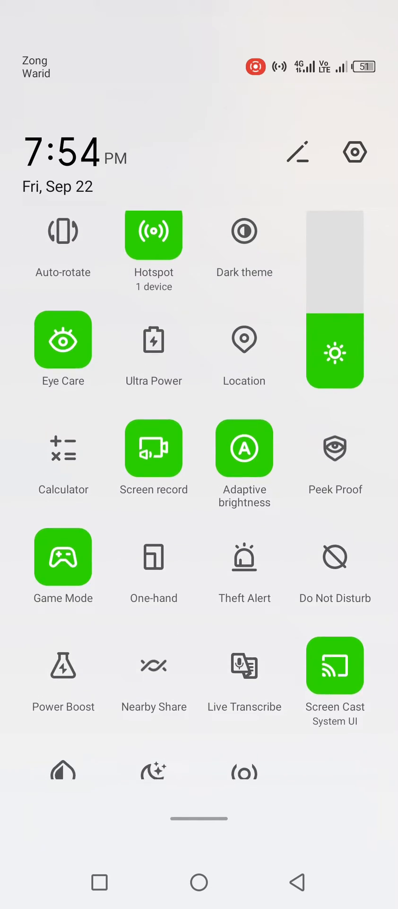
scroll(down, 3)
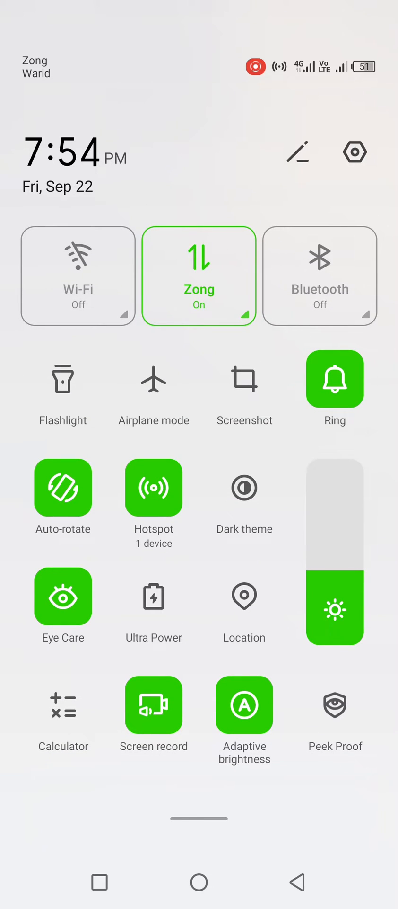
click(62, 487)
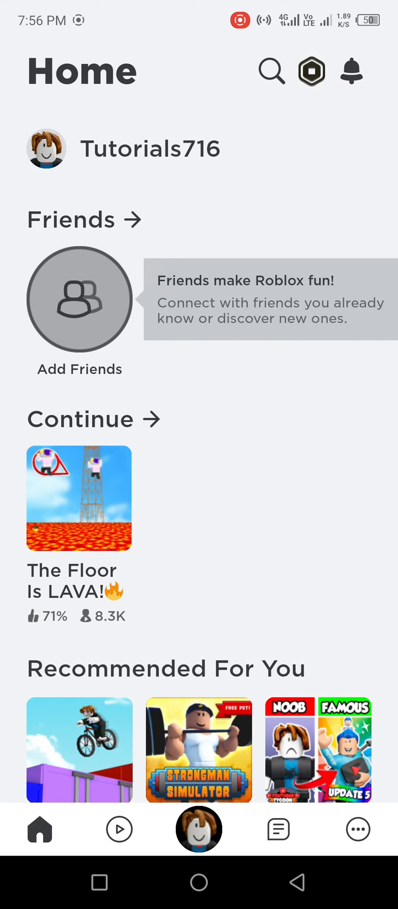
- Launch The Floor Is LAVA! from Continue so it runs in landscape
click(79, 498)
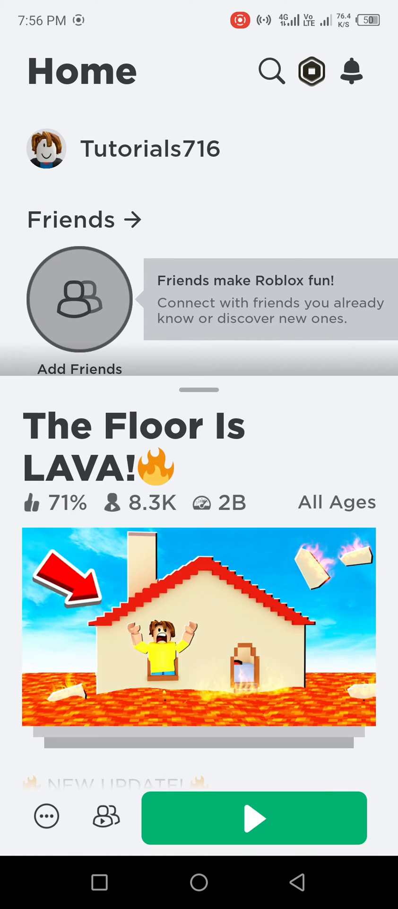
click(253, 818)
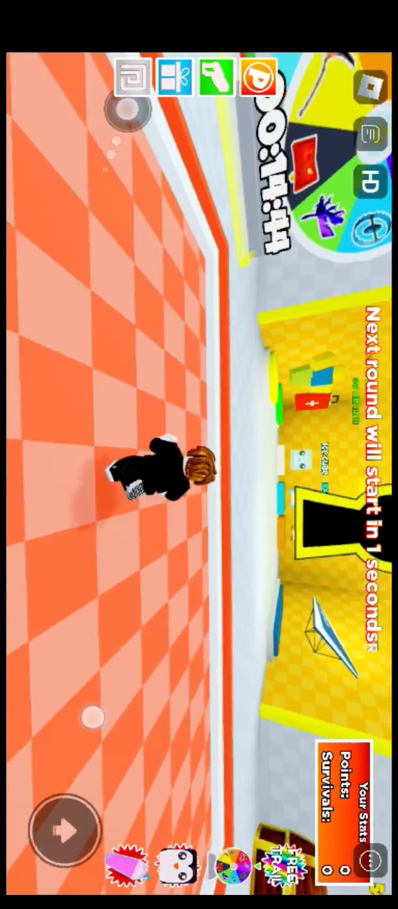